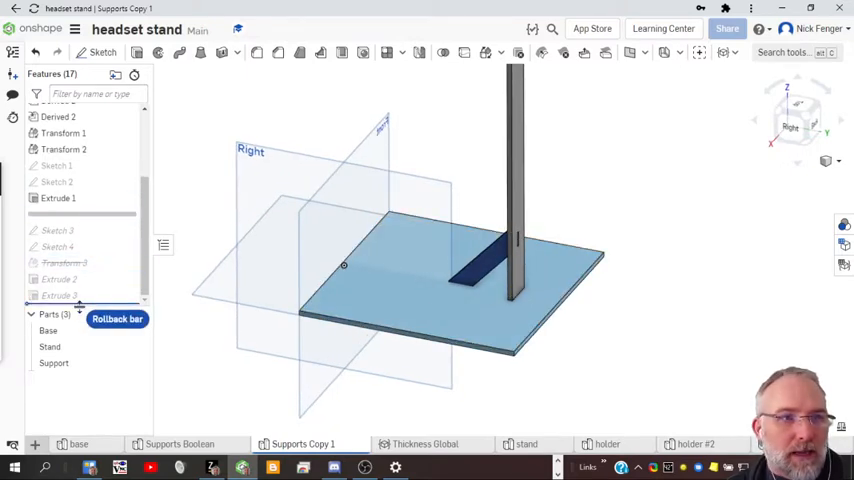
Roll the Supports Copy 1 history forward past Extrude 3 to the end
right_click(64, 248)
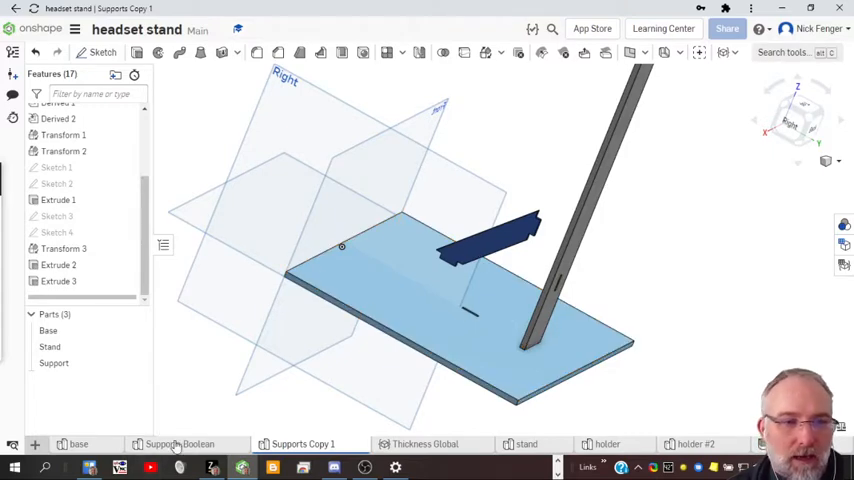
Open Supports Boolean, orbit around the stand, and toggle the Support part's visibility
left_click(180, 443)
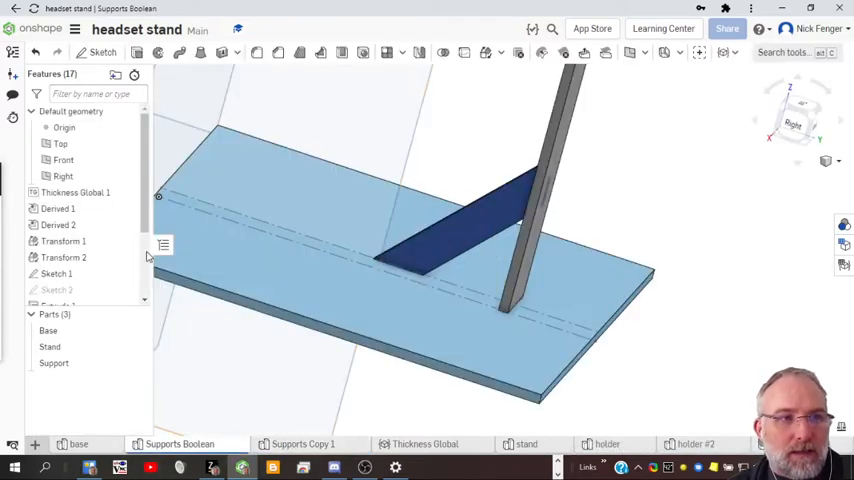
scroll("down", 3)
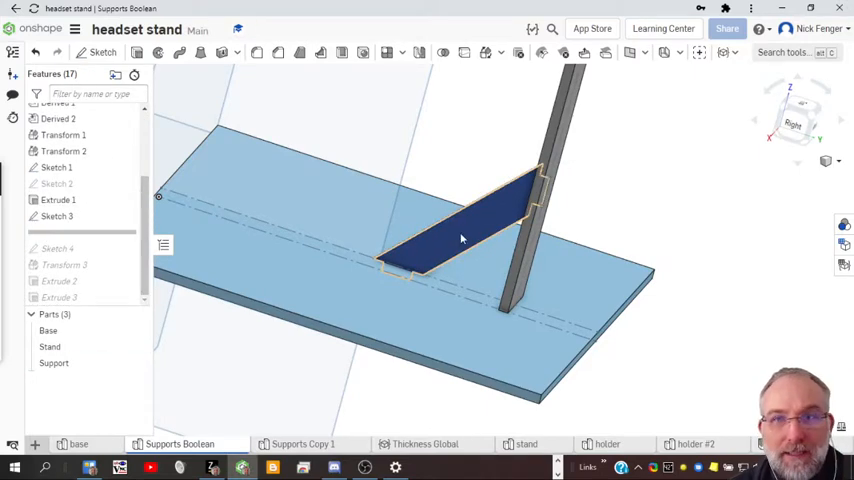
mouse_move(428, 254)
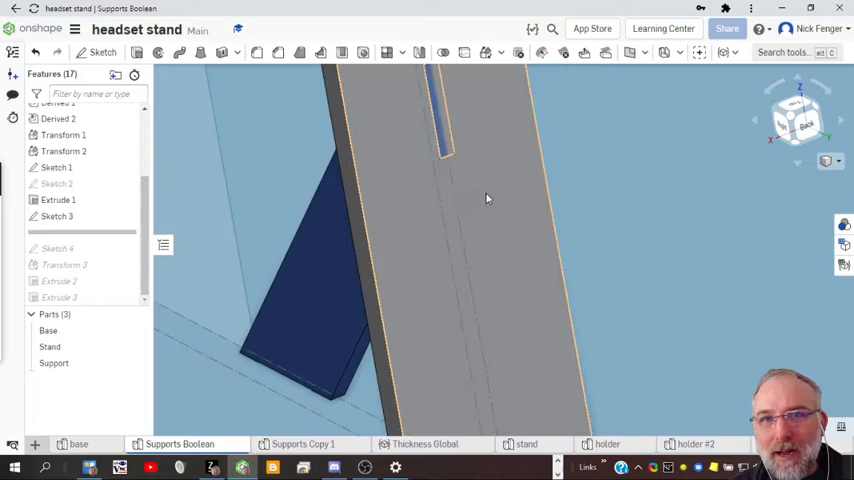
left_click_drag(488, 198, 442, 238)
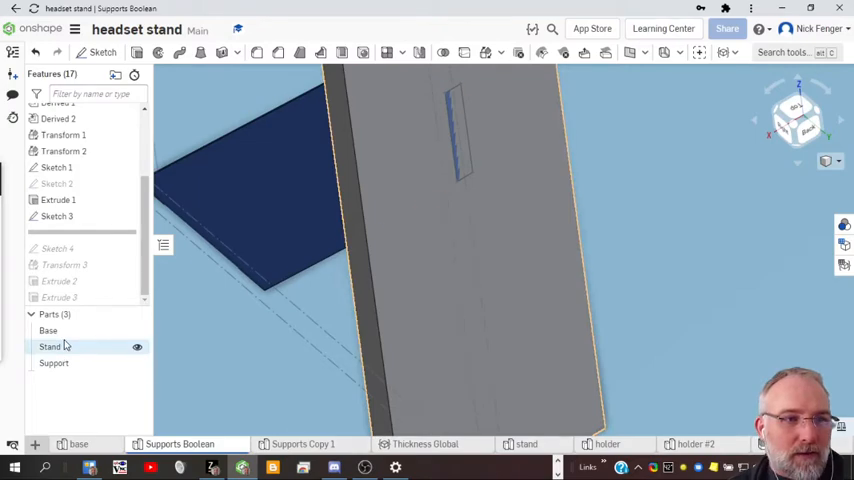
left_click(137, 347)
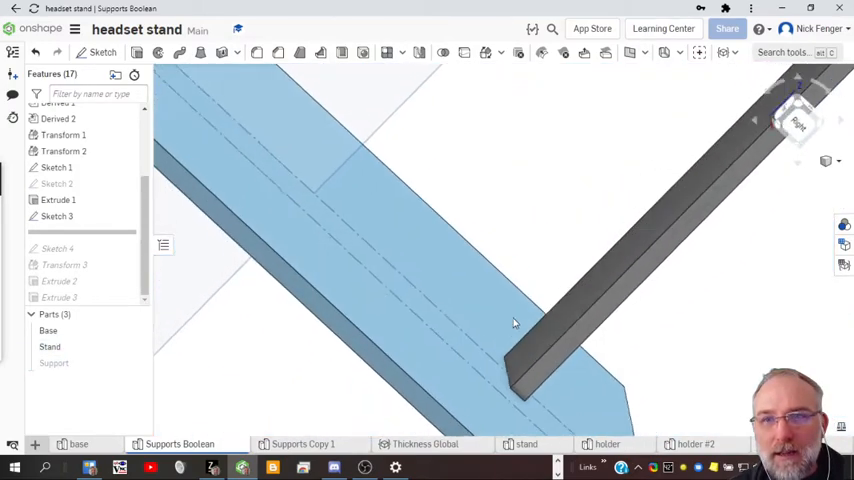
left_click_drag(513, 322, 213, 310)
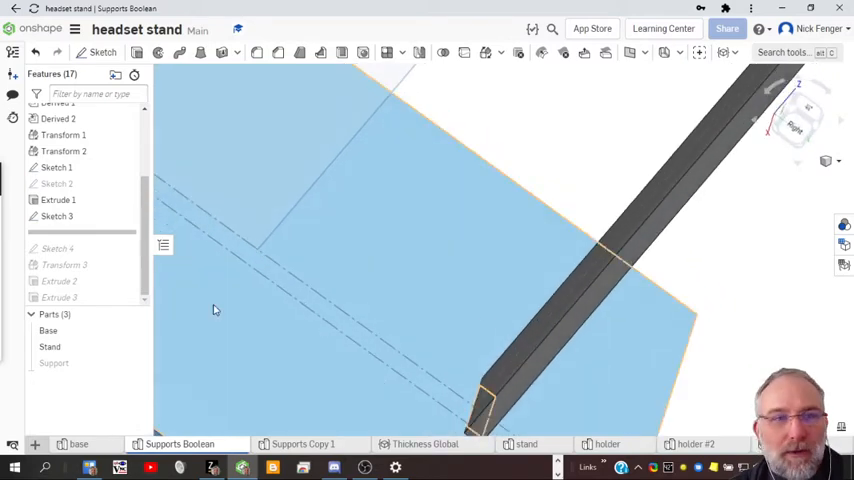
left_click(53, 363)
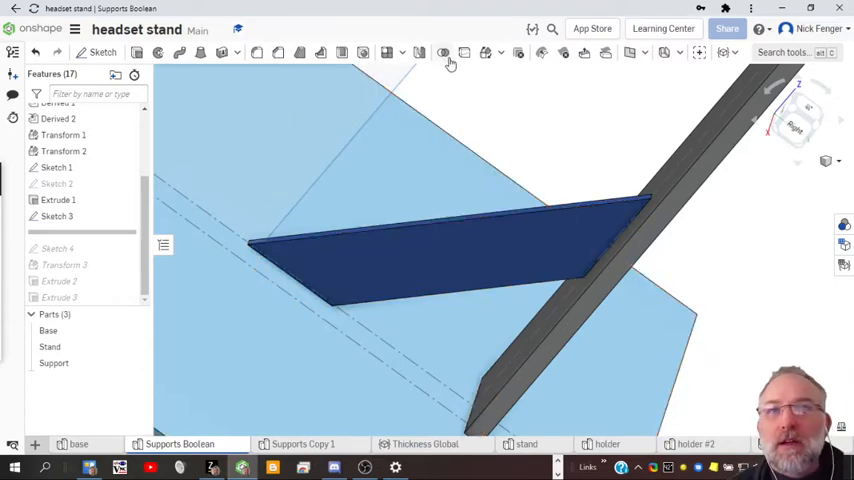
mouse_move(450, 60)
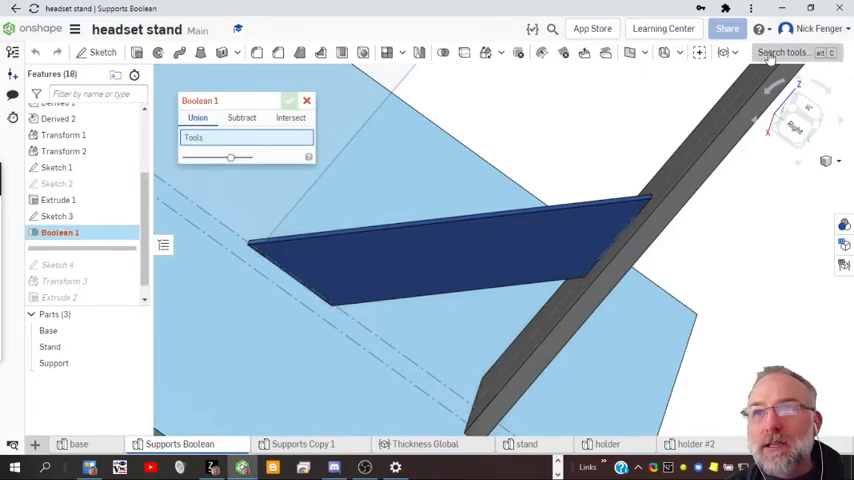
Search tools for 'bool' to start a Boolean 1 feature
left_click(785, 52)
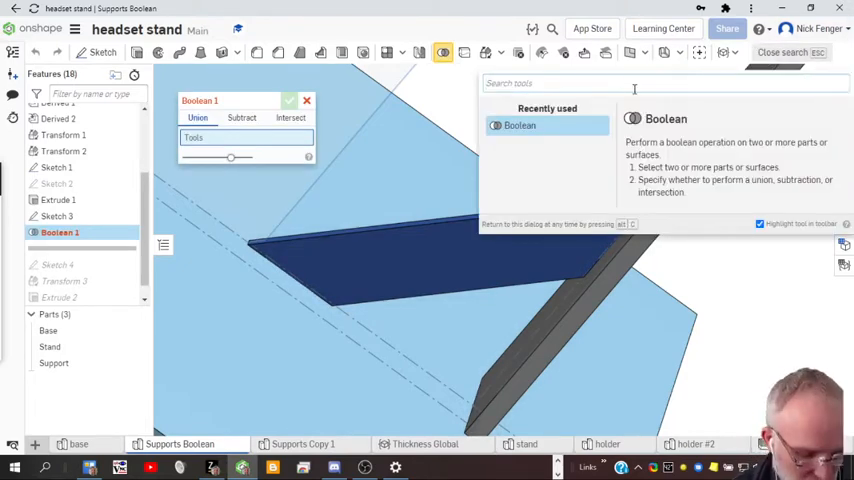
type("bool")
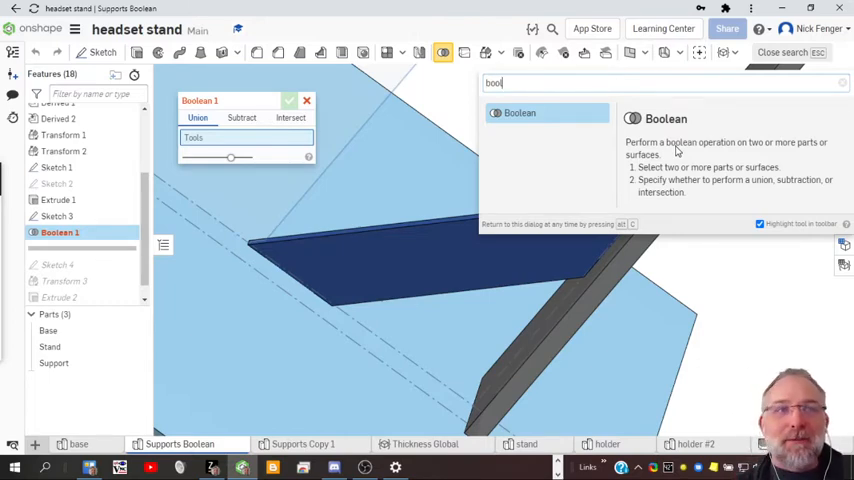
mouse_move(540, 213)
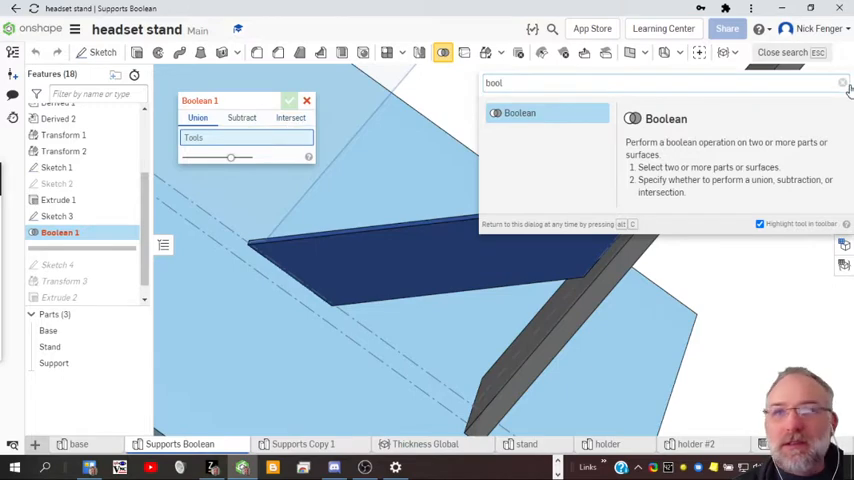
left_click(843, 83)
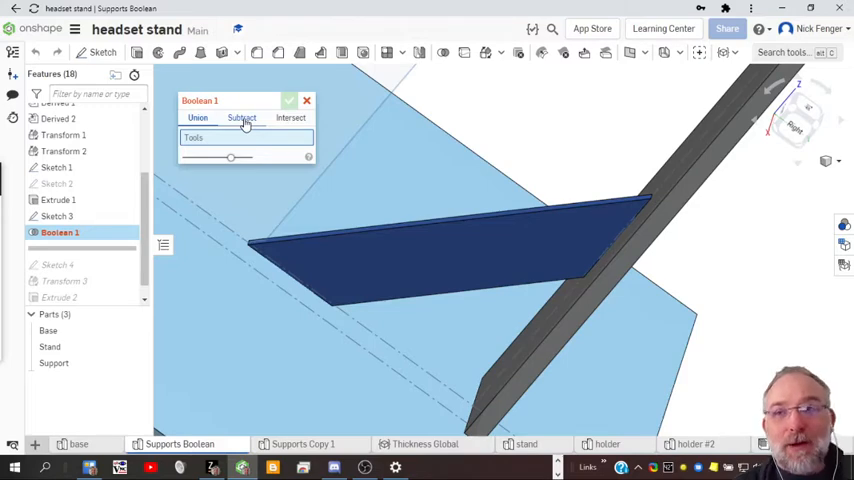
Make Boolean 1 a Subtract with Keep tools ticked, and accept it
left_click(241, 117)
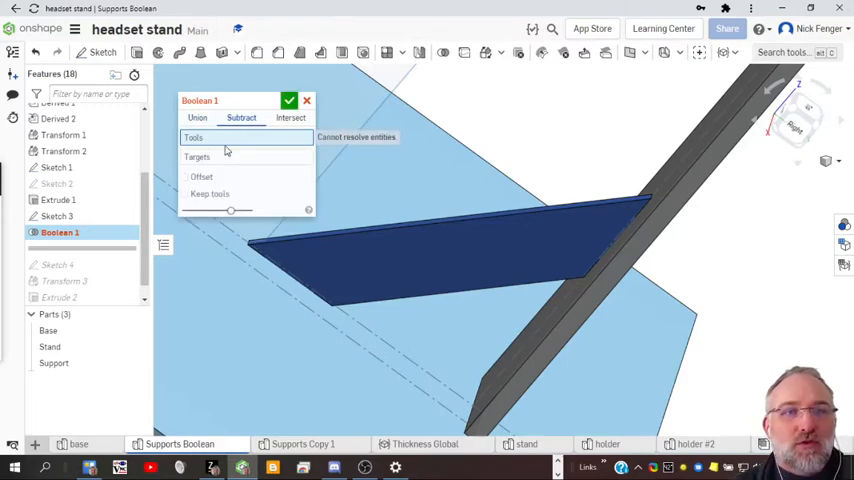
mouse_move(218, 160)
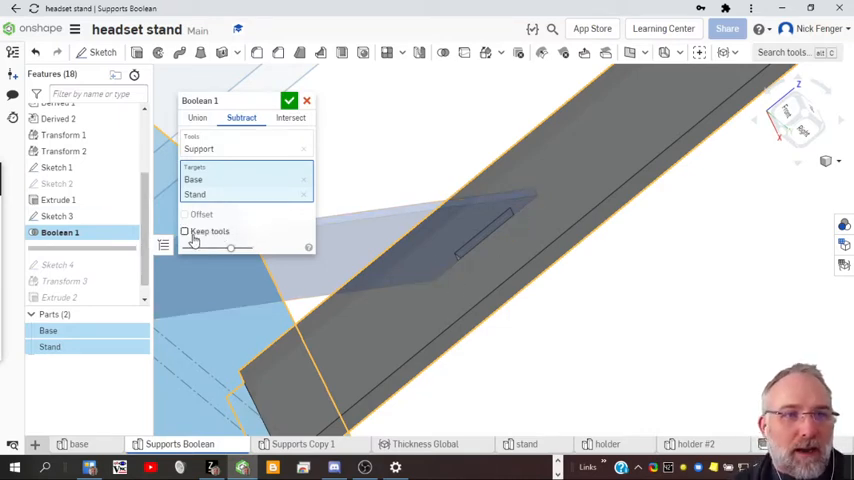
left_click(184, 231)
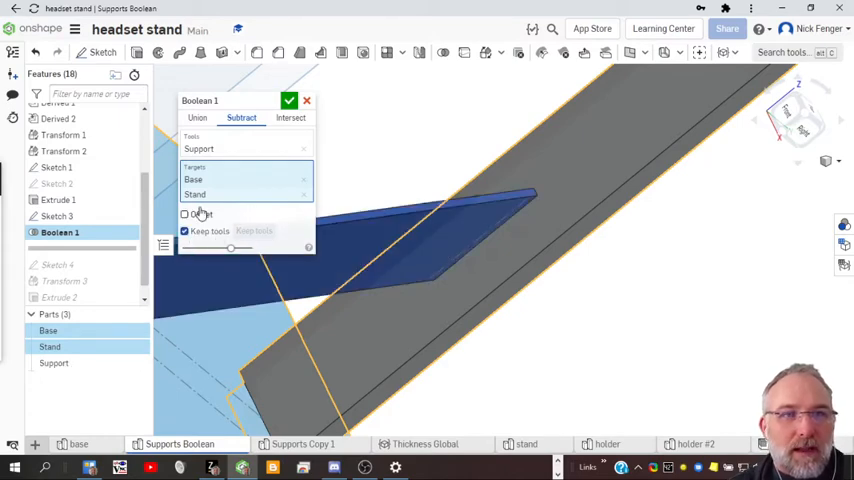
left_click(289, 100)
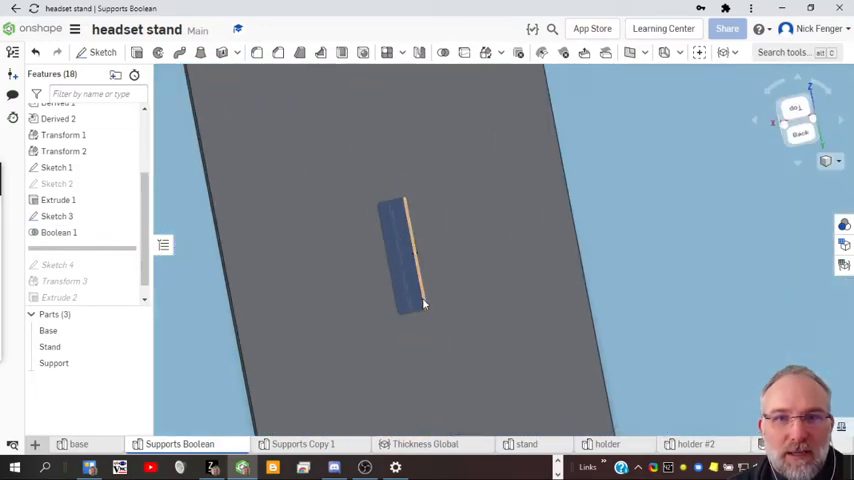
Hide the Support part in the Parts list to reveal the slot
left_click(54, 363)
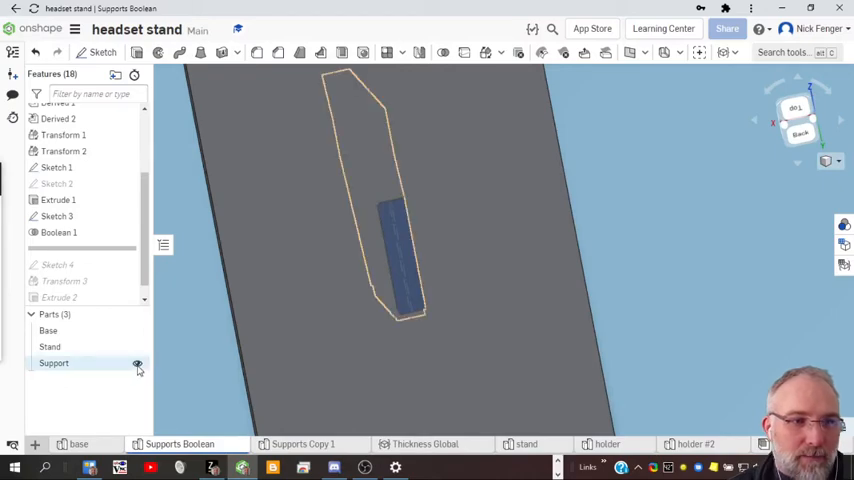
left_click(138, 363)
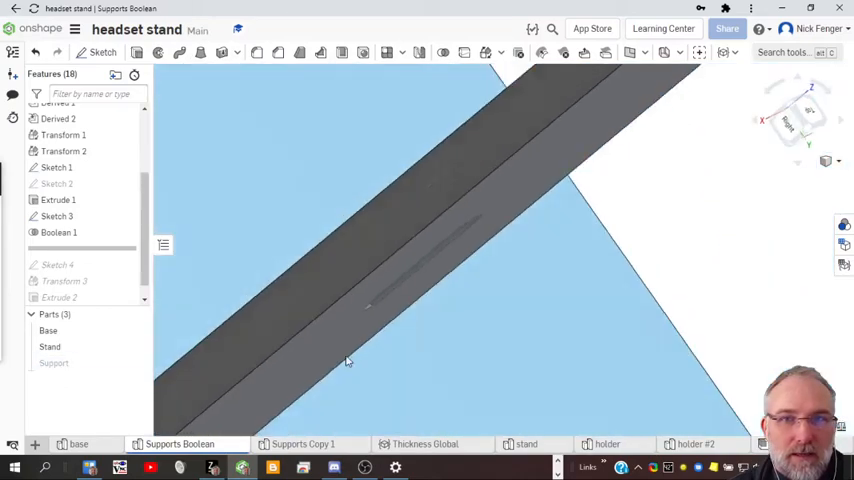